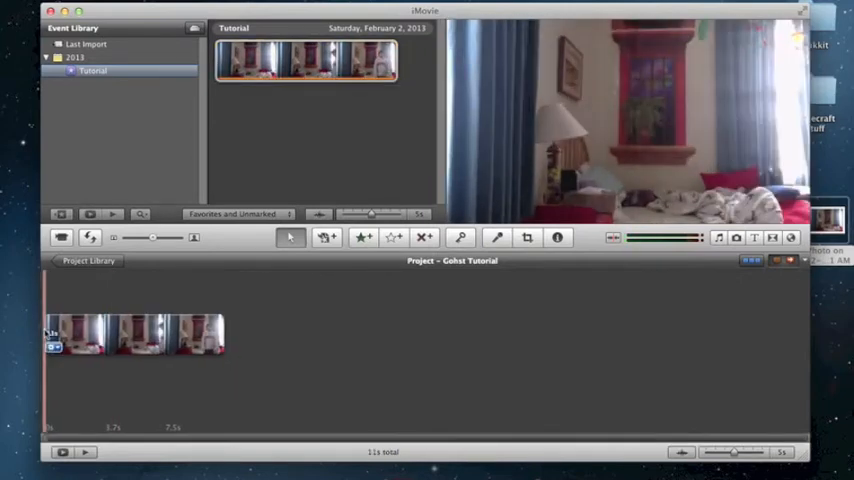
# Step: Add a freeze frame at the project start and set its duration to 11.5 seconds
pyautogui.rightClick(130, 335)
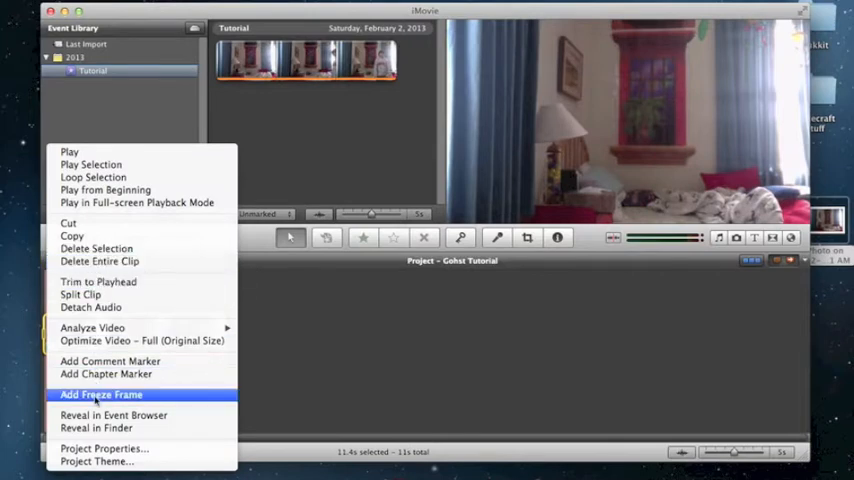
pyautogui.click(101, 394)
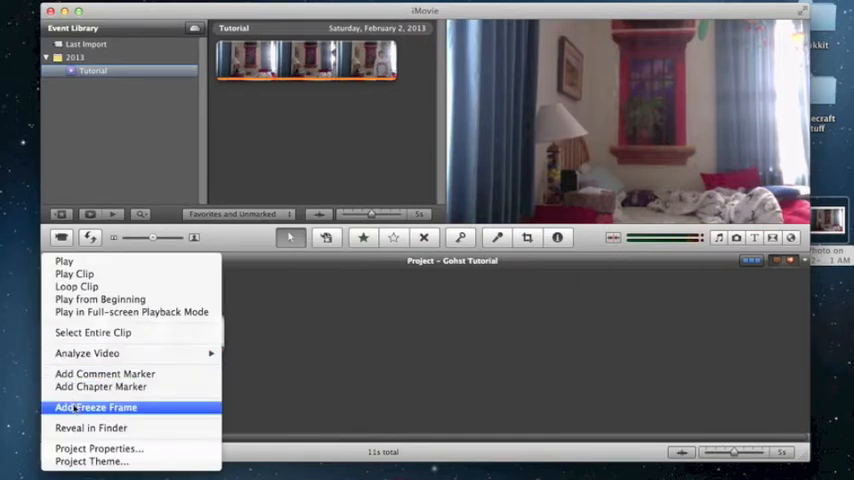
pyautogui.click(95, 407)
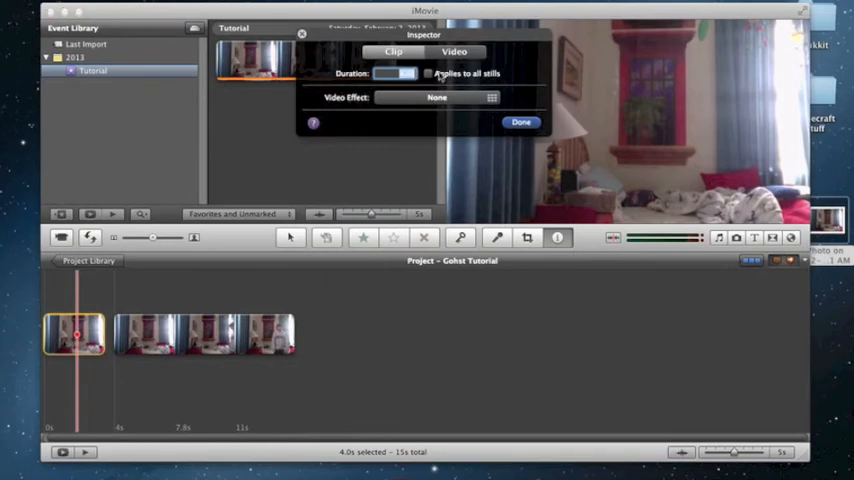
pyautogui.write('11.5')
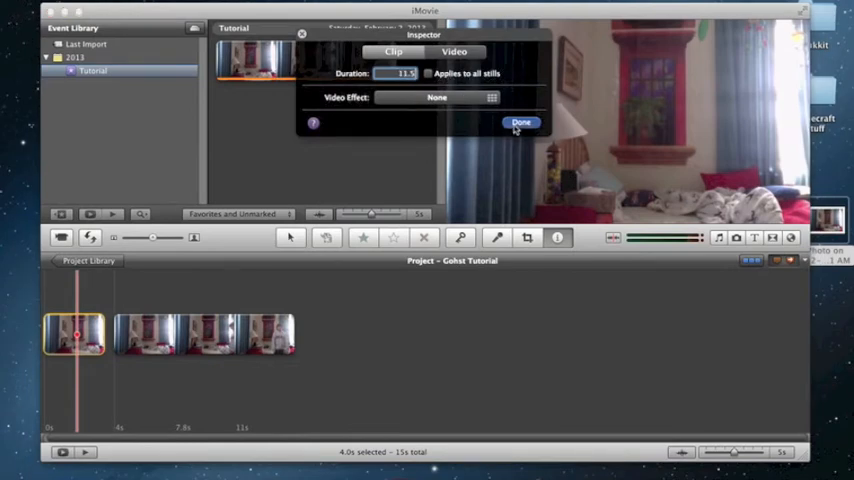
pyautogui.click(521, 122)
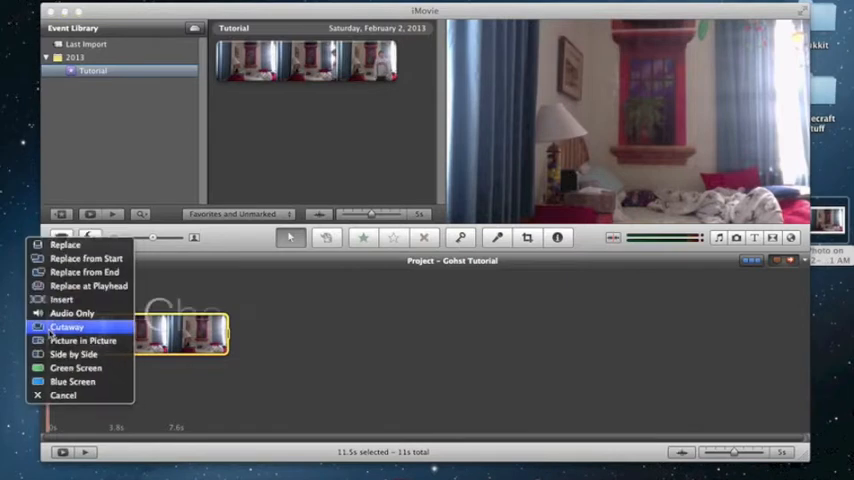
# Step: Drop the Tutorial event clip onto the freeze frame as a cutaway
pyautogui.click(67, 327)
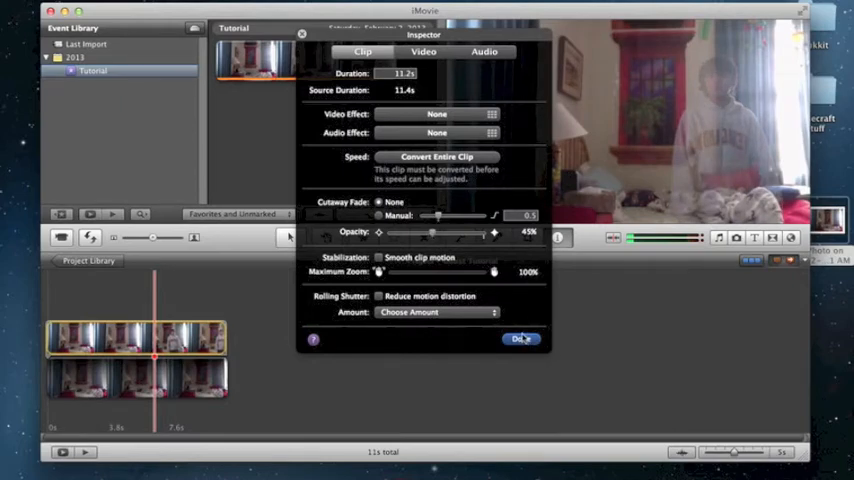
# Step: Confirm the cutaway clip's opacity at 45% in the Inspector
pyautogui.click(521, 338)
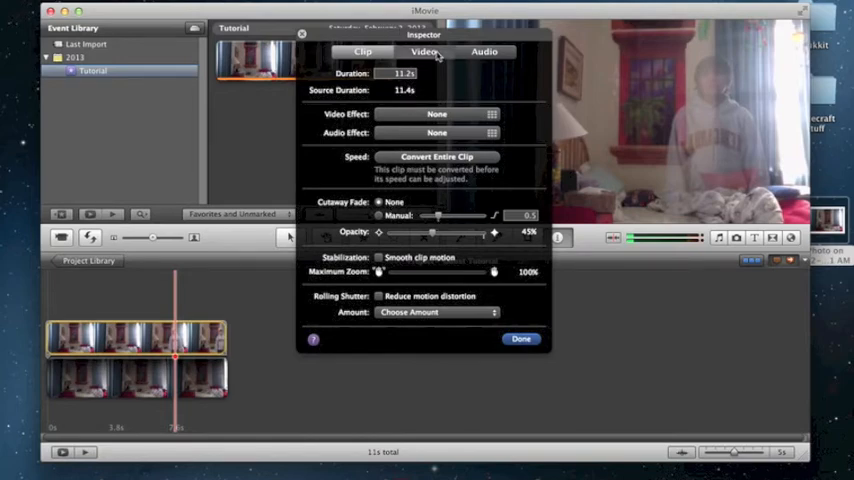
# Step: Apply the Old World video effect to the cutaway clip and confirm
pyautogui.click(423, 51)
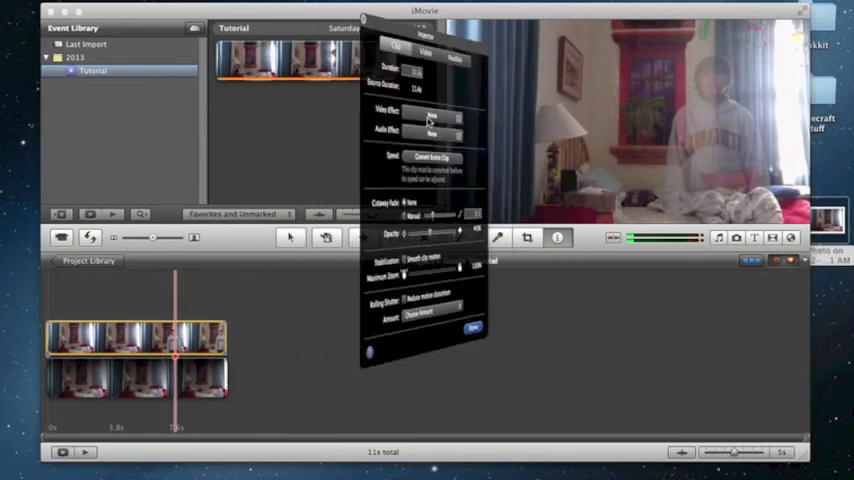
pyautogui.click(430, 112)
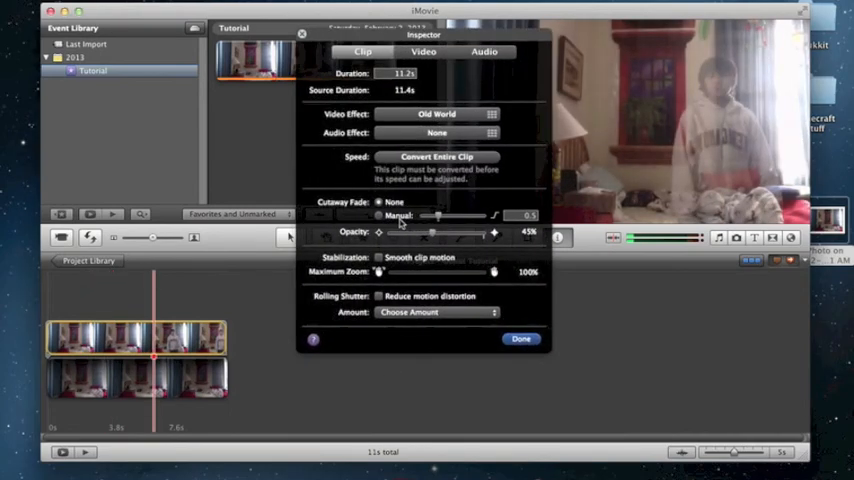
pyautogui.click(521, 338)
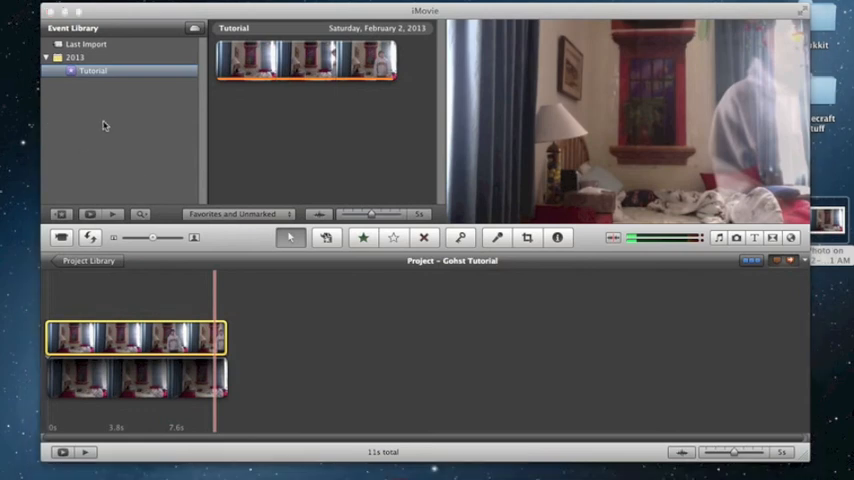
pyautogui.moveTo(489, 197)
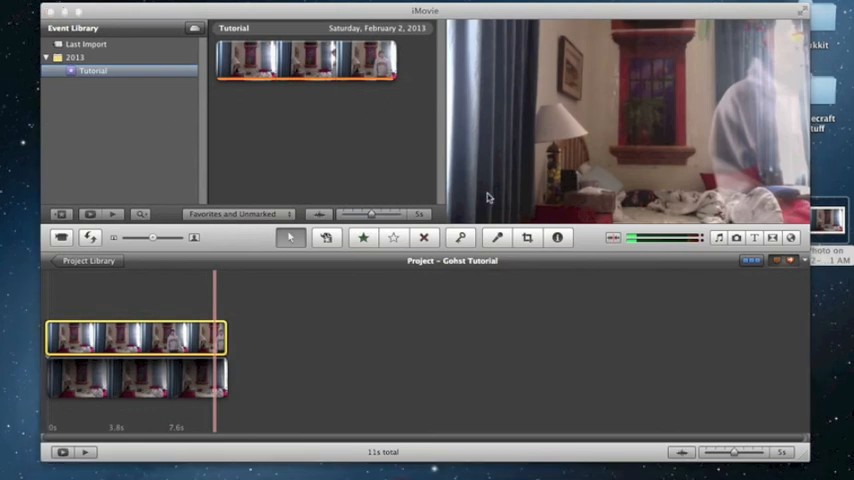